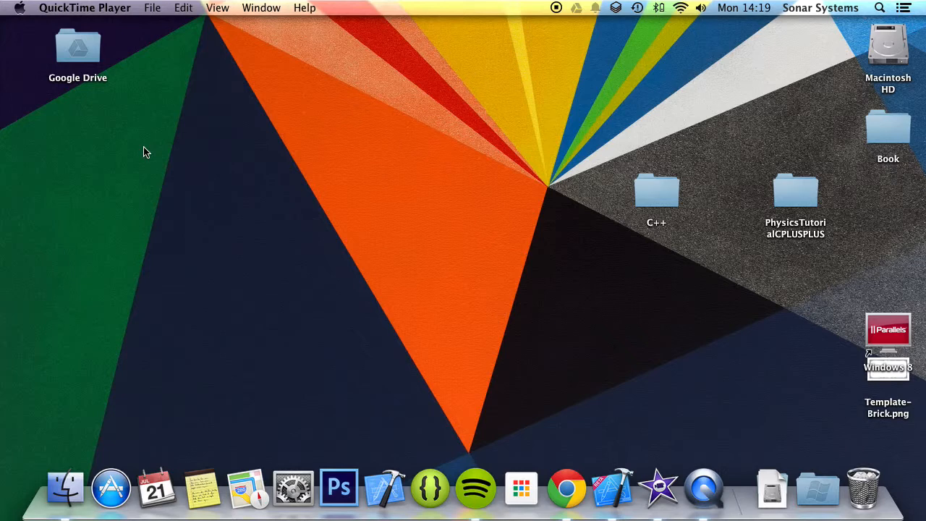
mouse_move(879, 349)
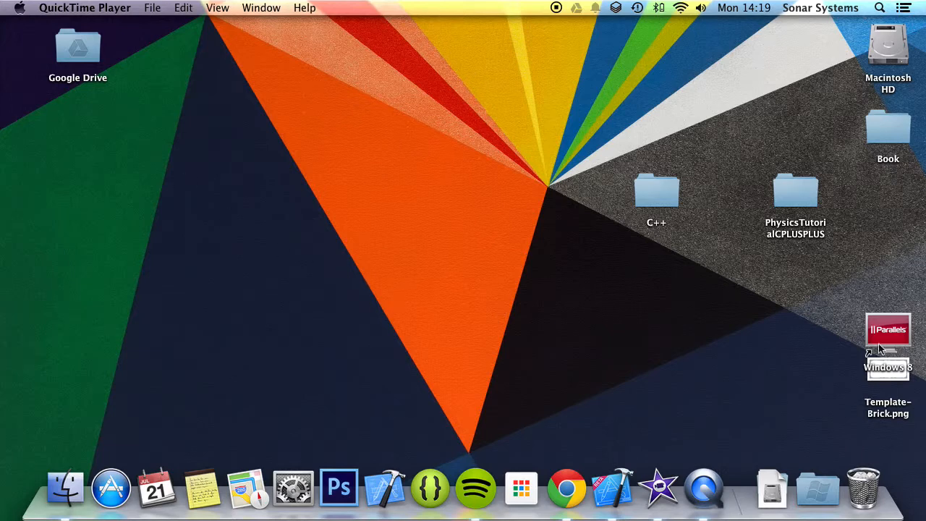
Open the C++ folder on the desktop and go into its Mac subfolder
double_click(656, 190)
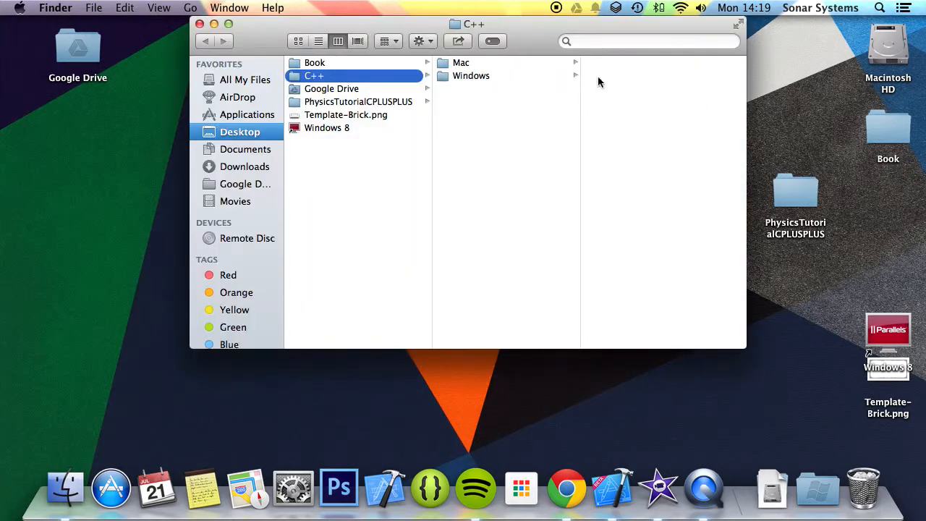
left_click(460, 62)
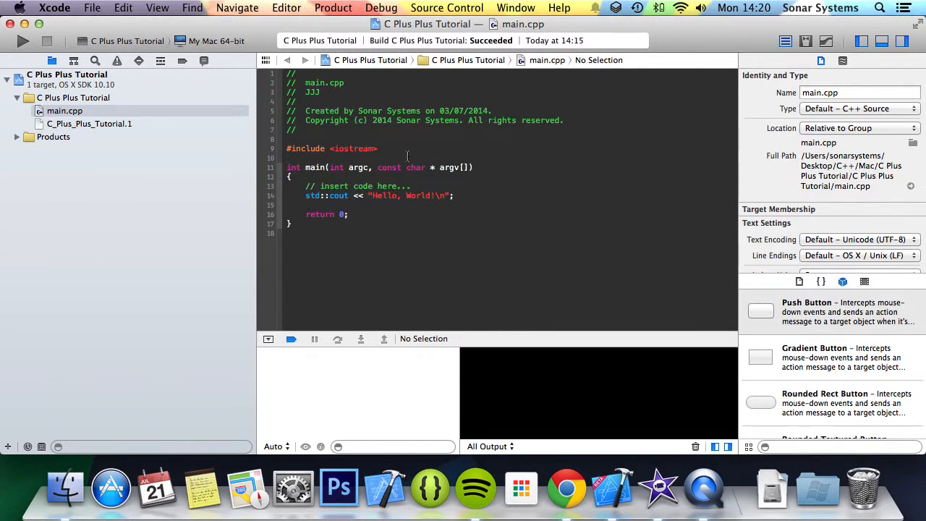
Add #include <List> at the top of main.cpp
type("#inc")
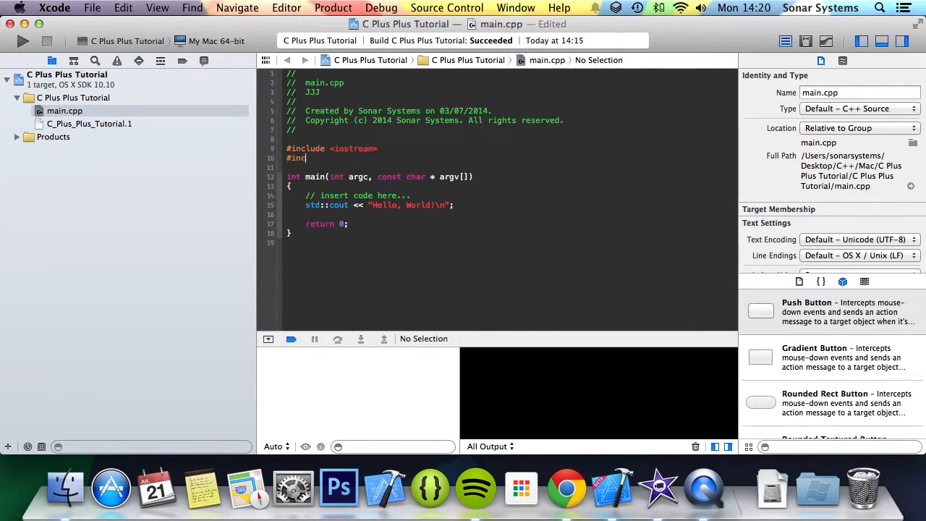
type("lude <")
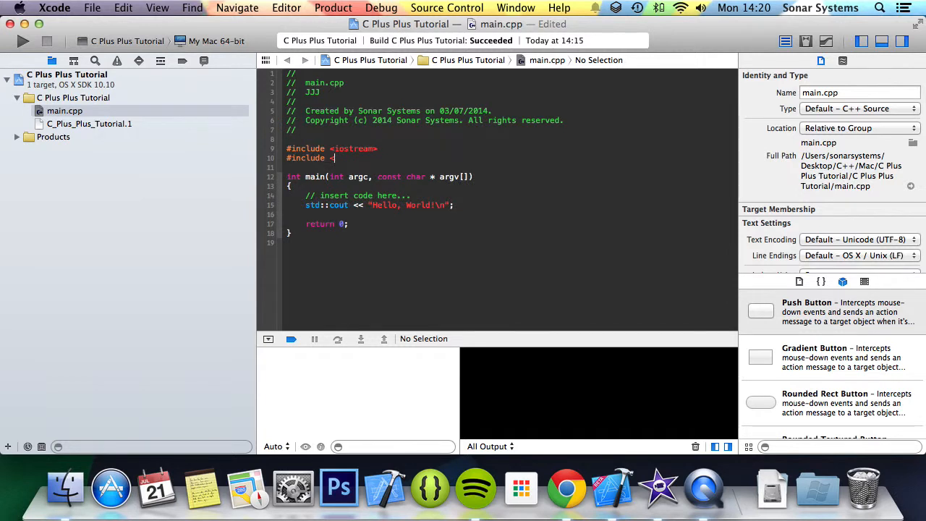
type("List>")
left_click(509, 195)
type("std::")
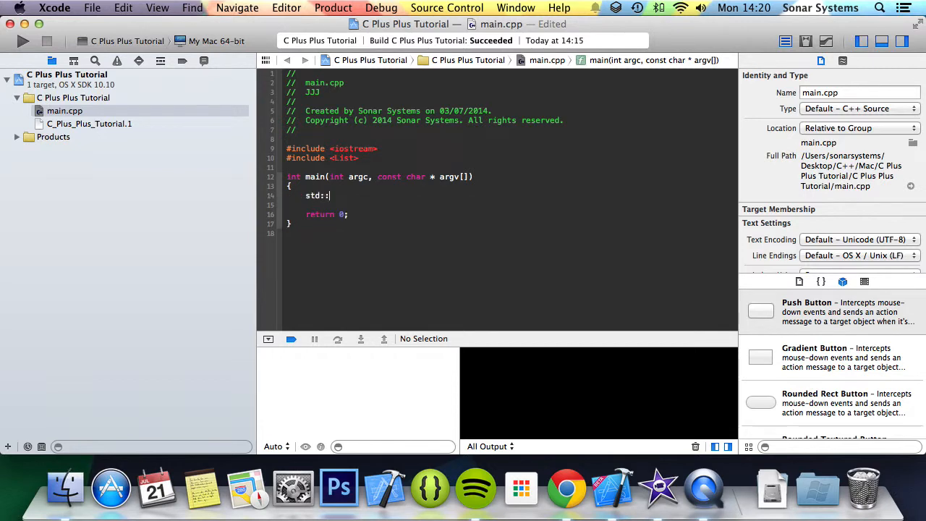
Declare std::list<int> myList(5, 200) inside main, replacing the Hello World line
type("list")
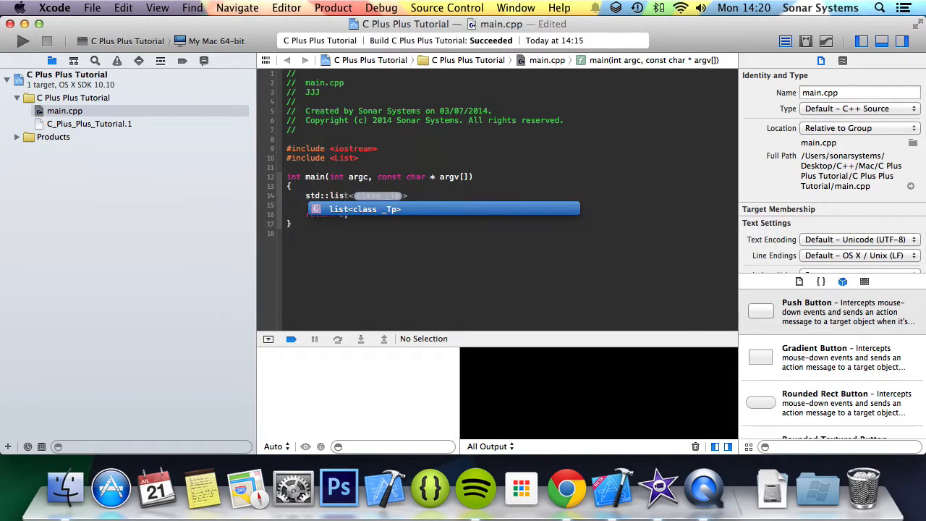
type("count")
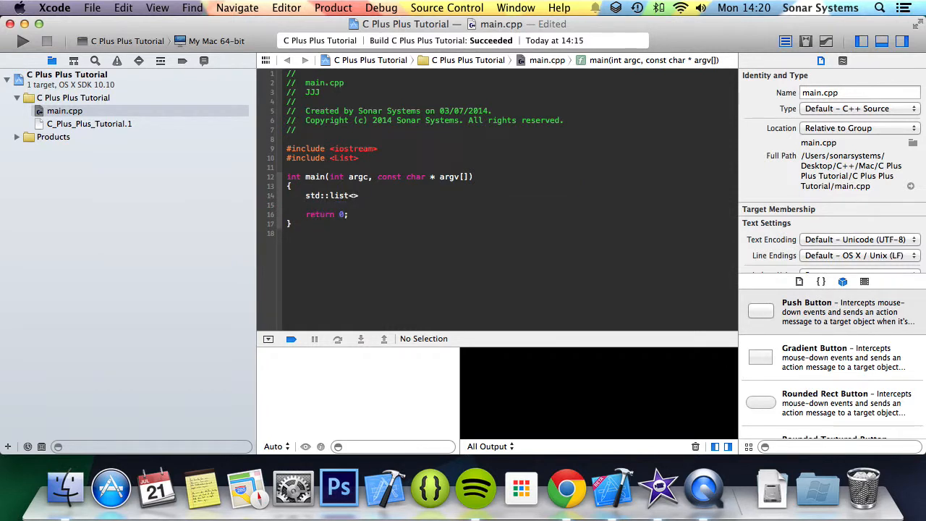
type("i")
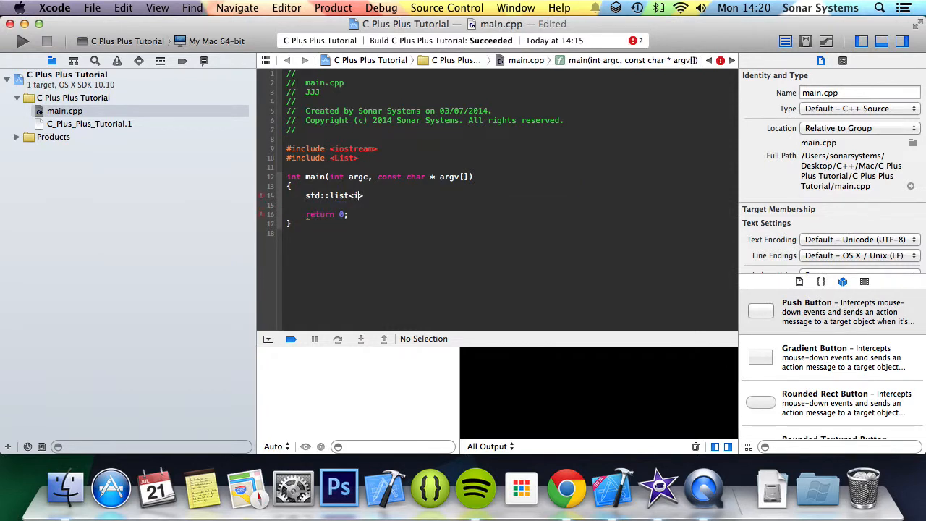
type("nt> my")
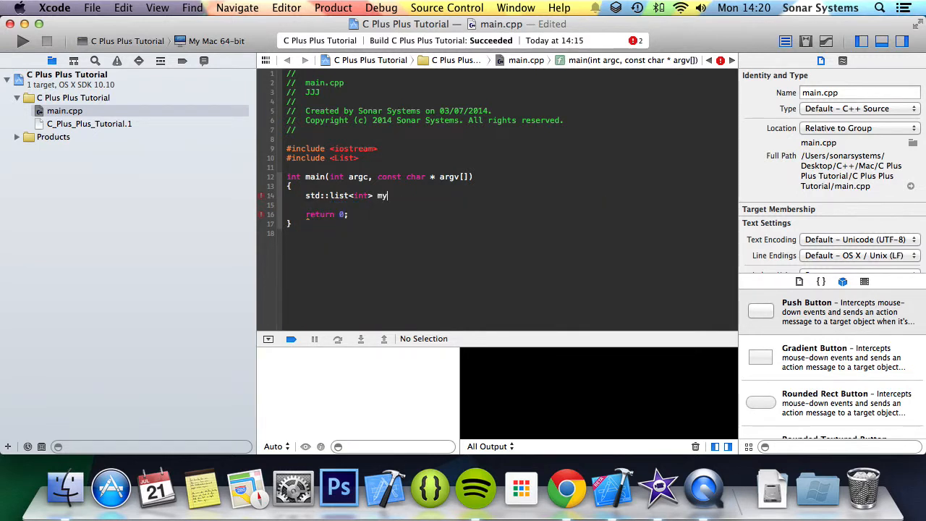
type("List")
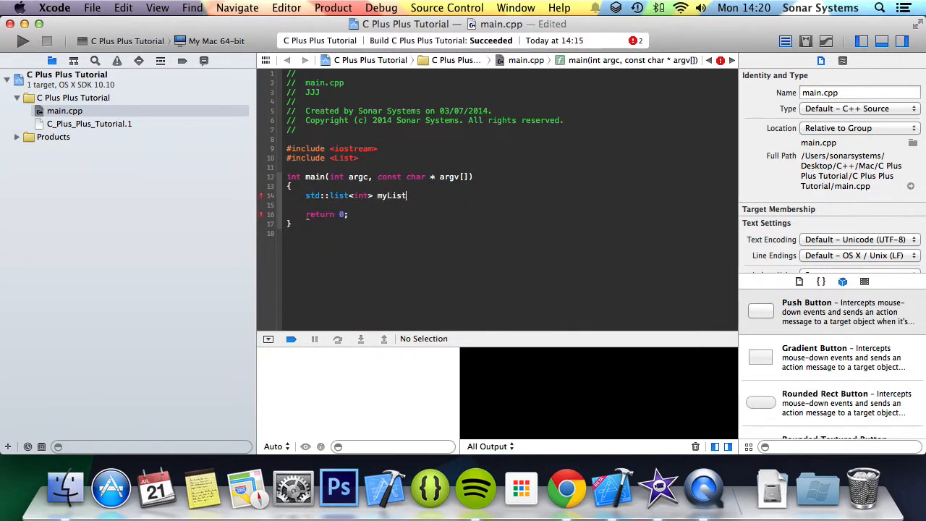
type("();")
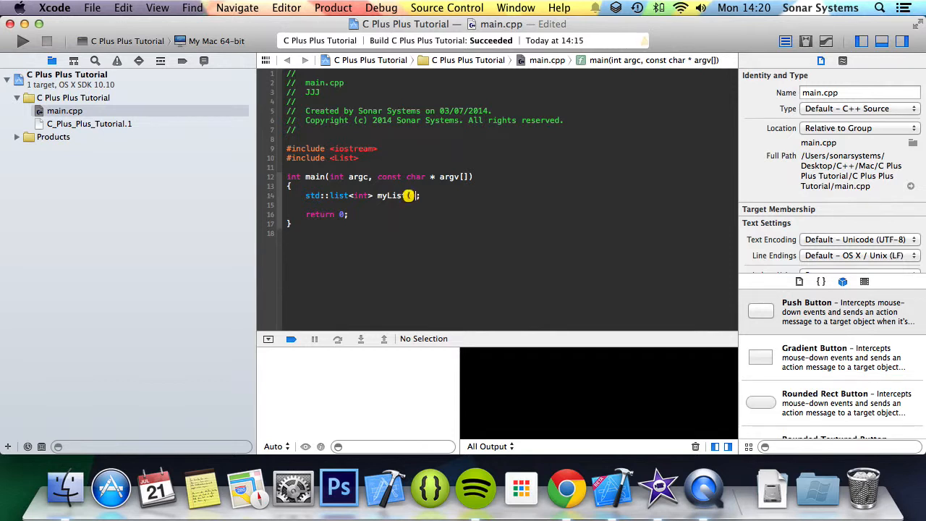
type("5")
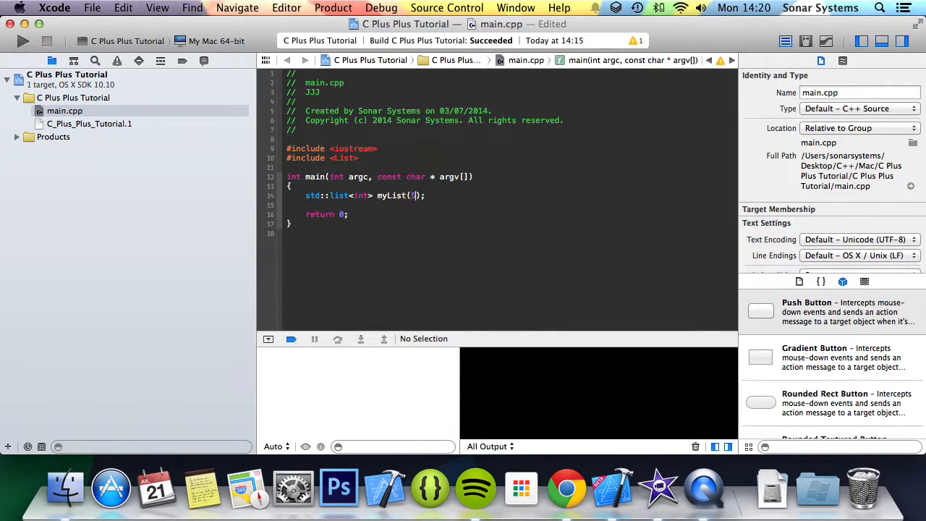
type(", 200")
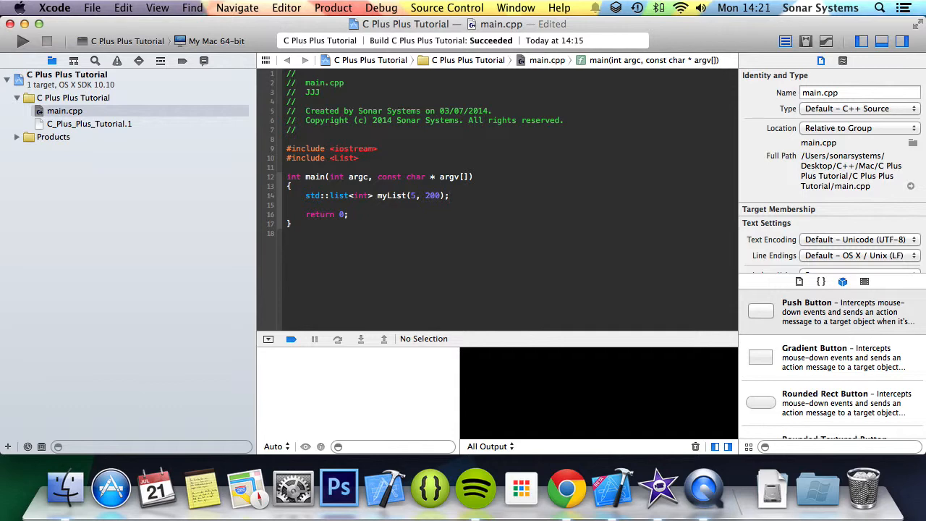
Write a for loop with a std::list<int>::iterator running from myList.begin() to myList.end() with it++
type("for")
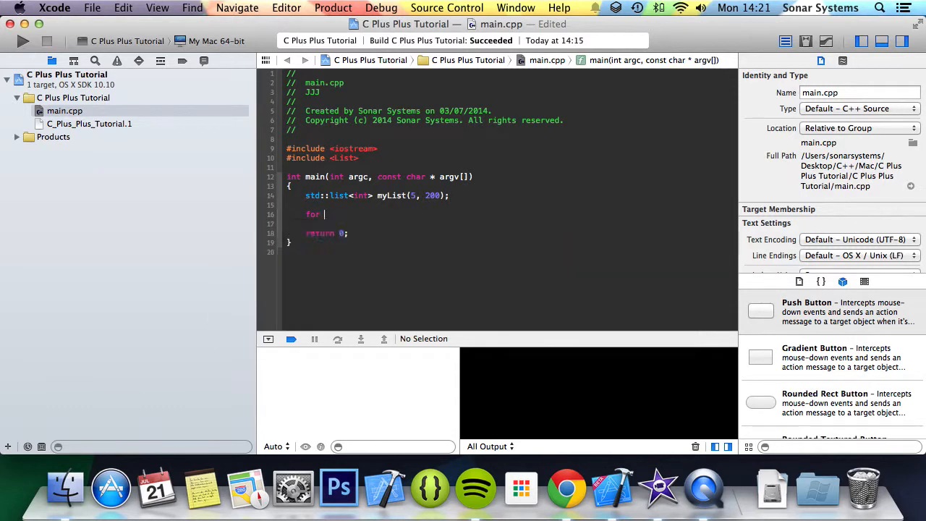
type("()")
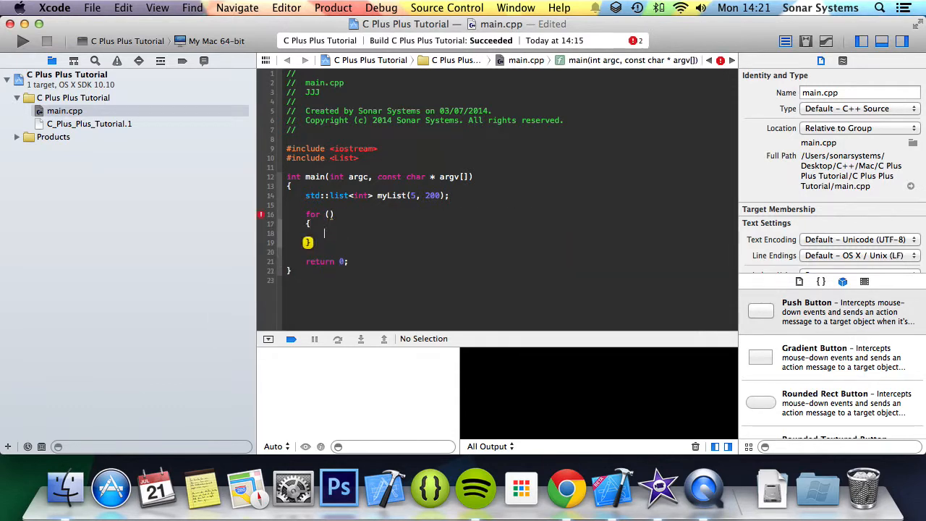
type("std::list<int>")
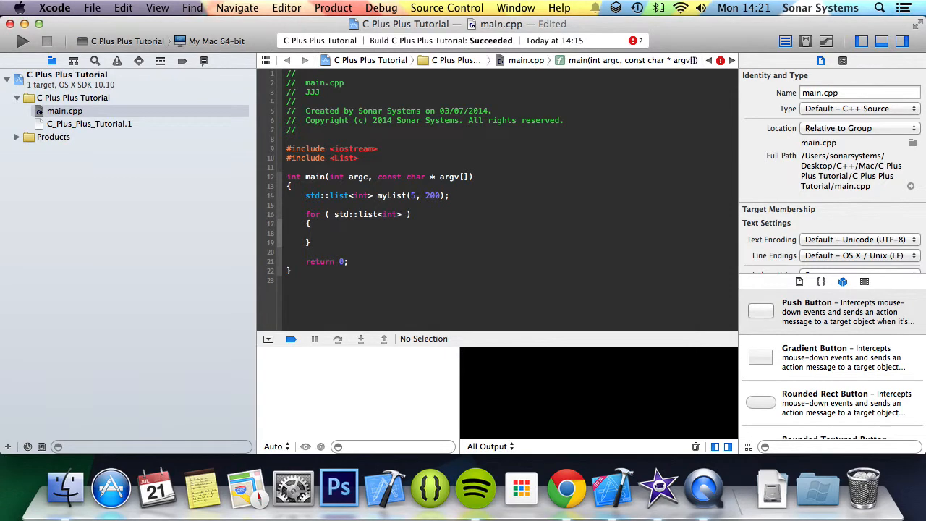
type("iterator it = myList.begin(")
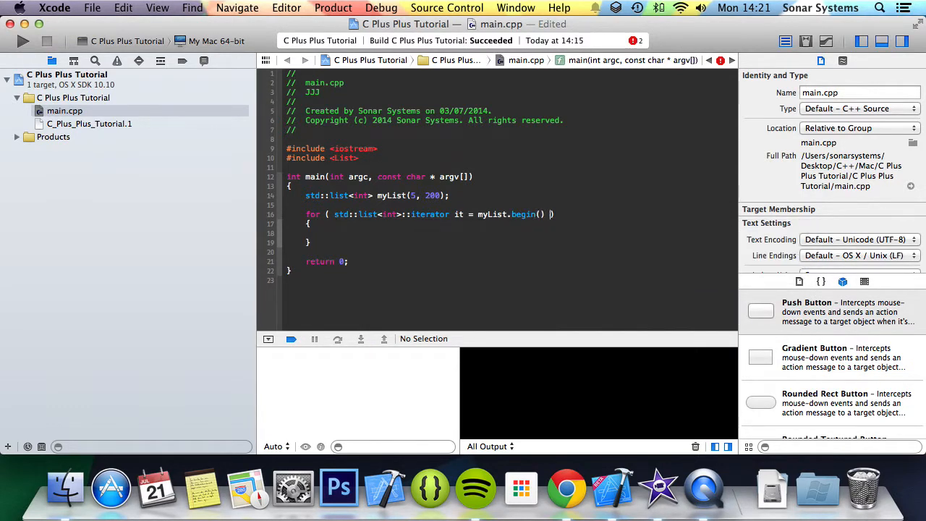
type(";")
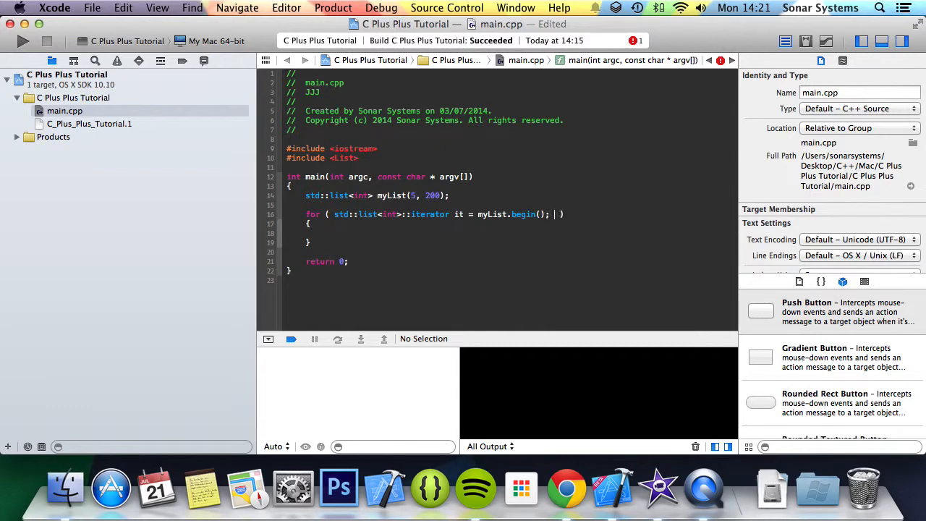
type("iy")
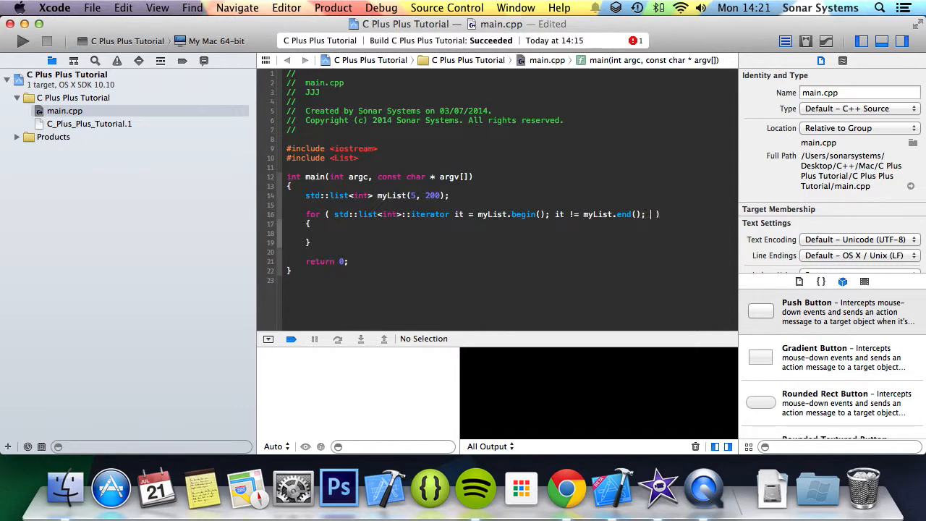
type("it++")
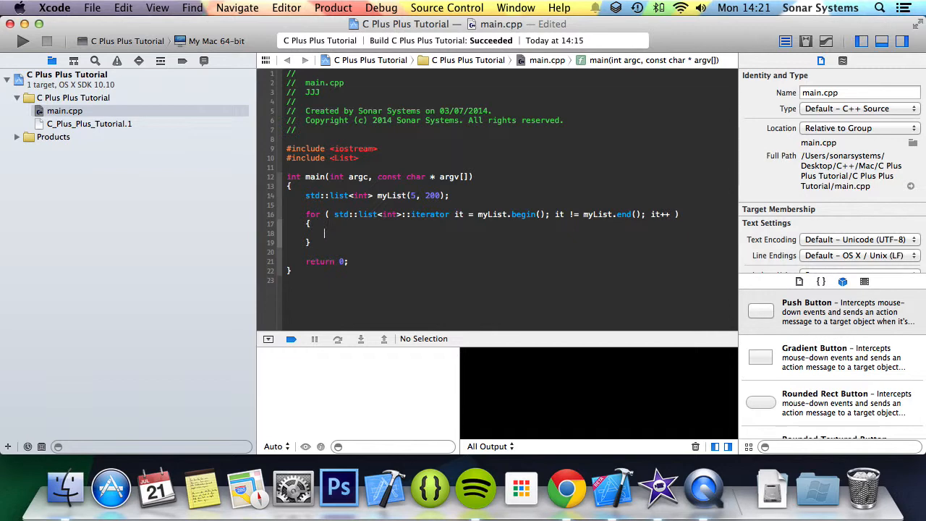
Print each element with std::cout << *it << std::endl and run the program
type("std::end")
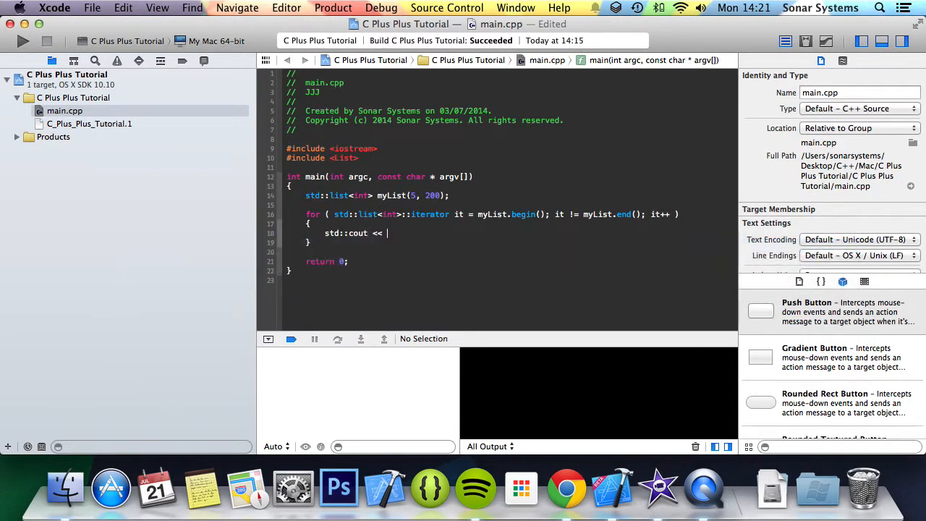
type("*it <<")
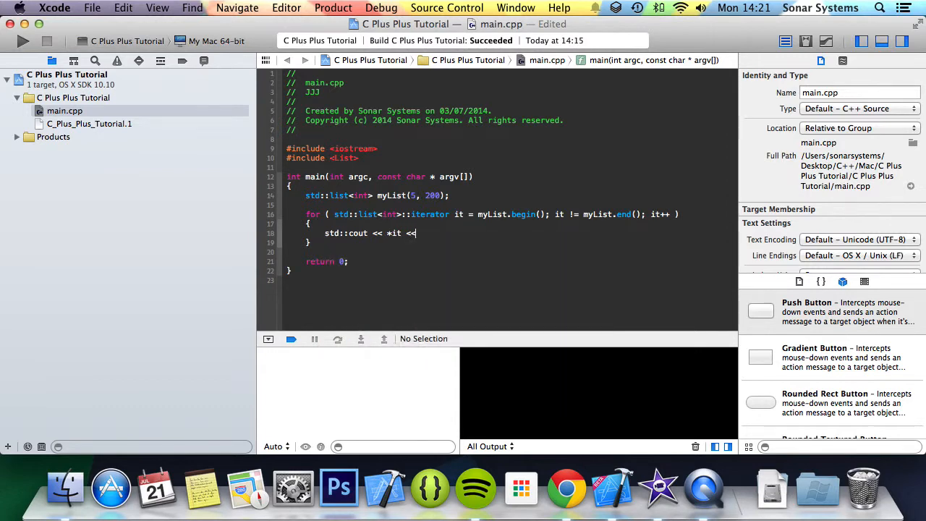
type("std::endl;")
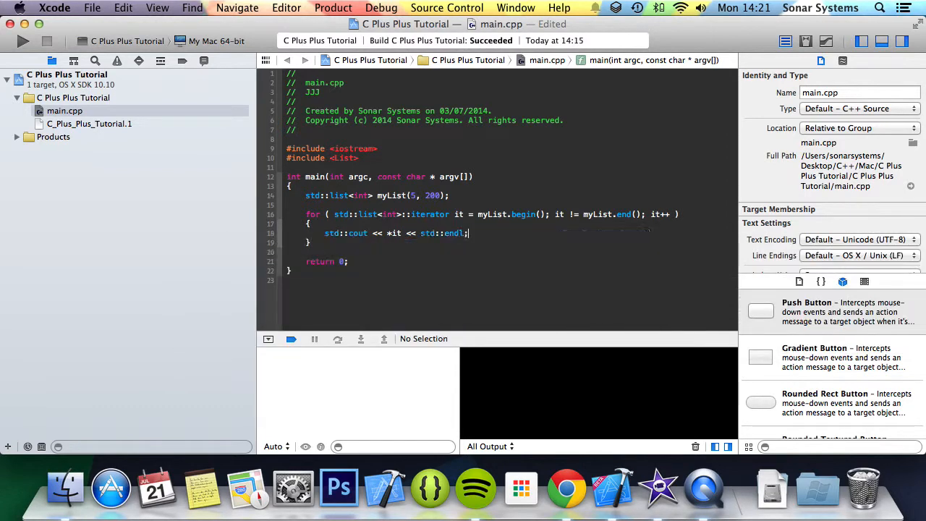
left_click(23, 40)
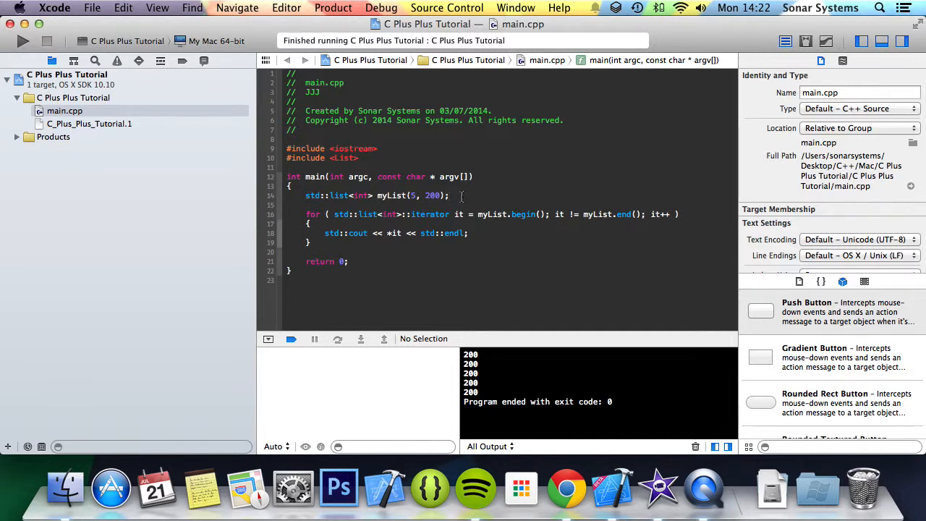
Start a new myList. statement on a blank line above the loop
key("Return")
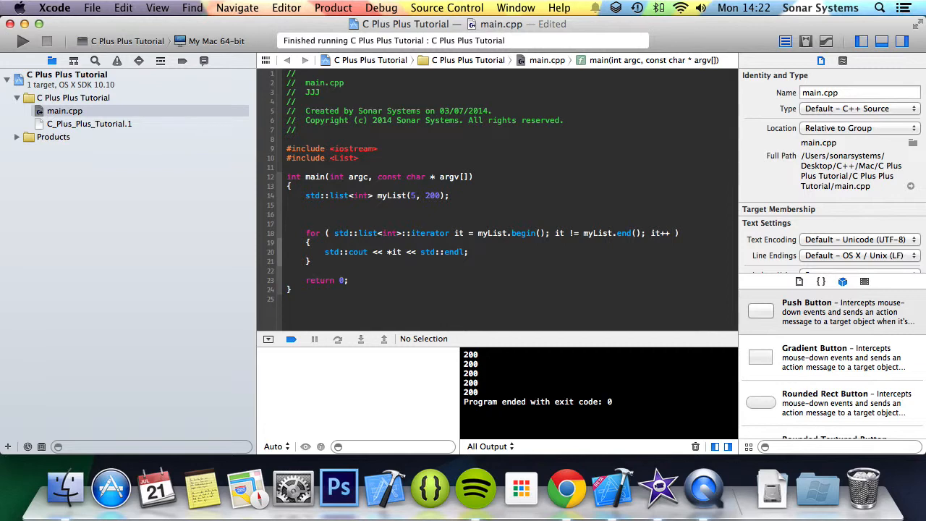
type("myList.push")
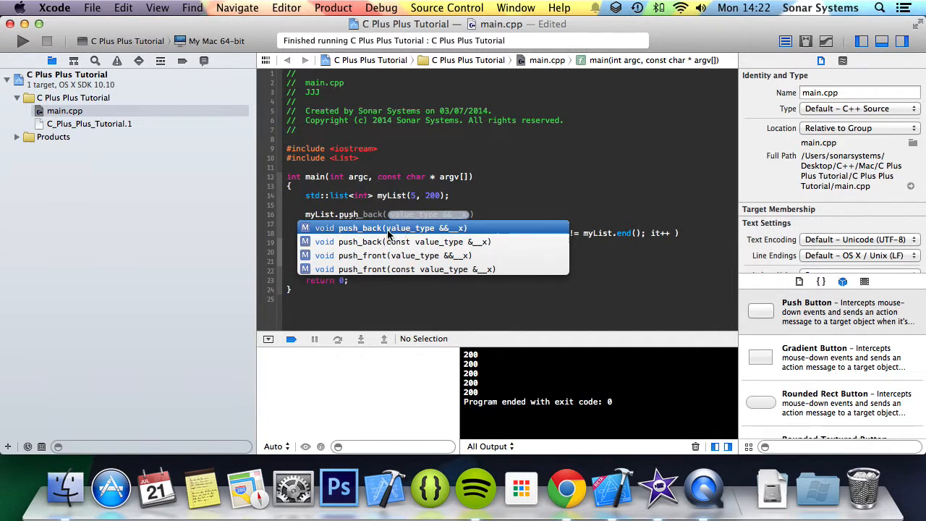
Complete myList.push_front(47), run to print 47 before the 200s, and begin a new myList line
type("4")
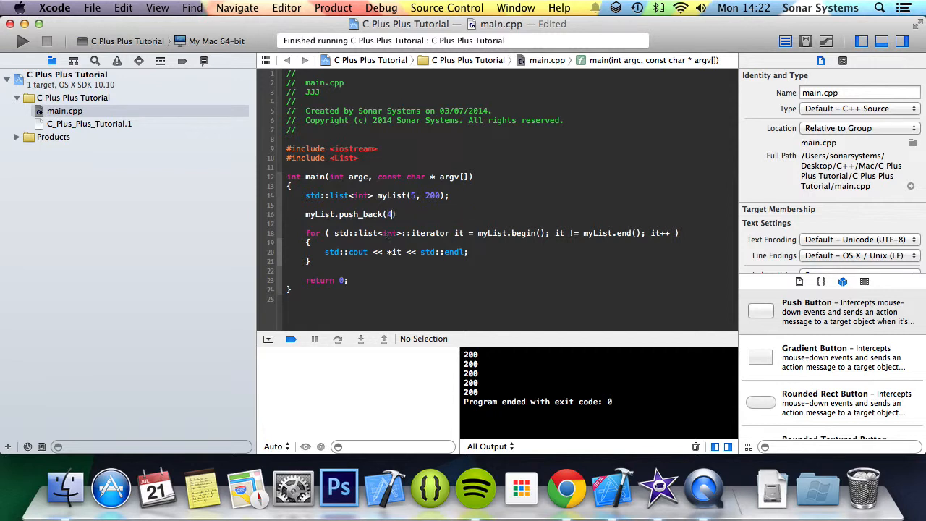
type("7")
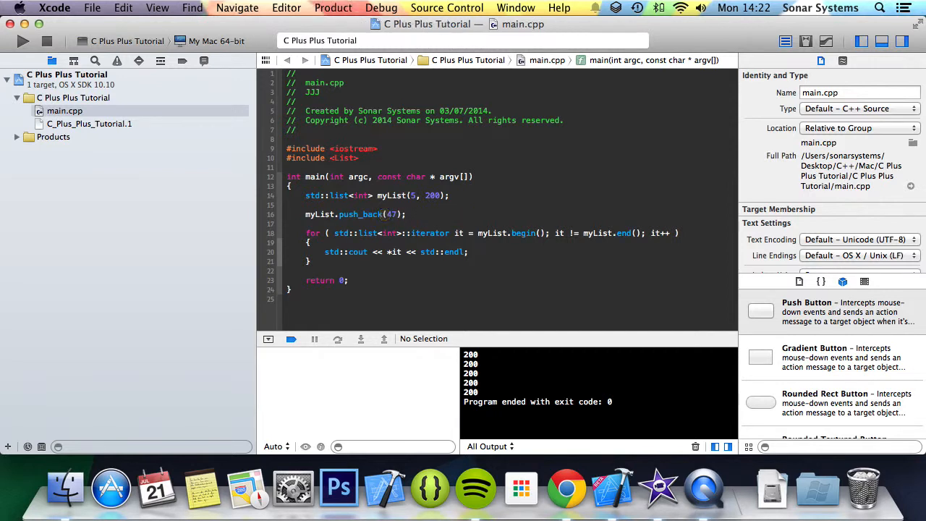
left_click(23, 40)
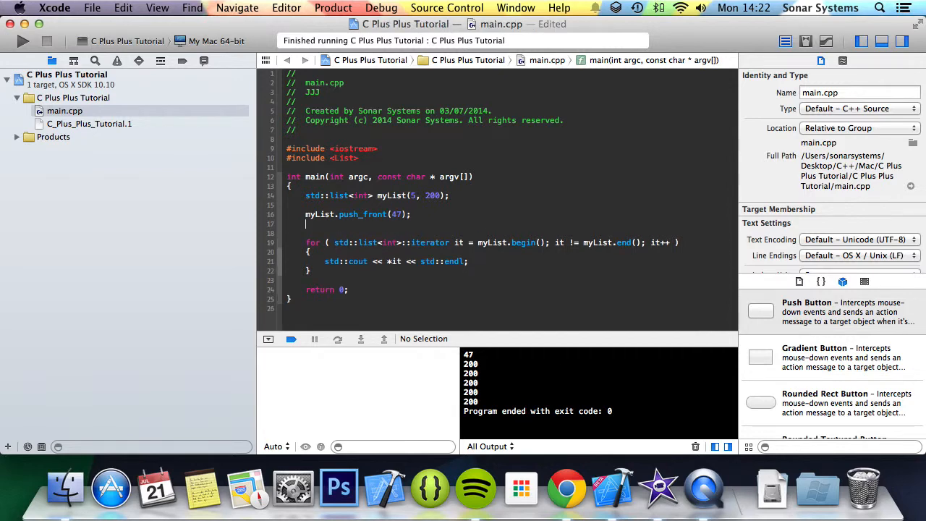
type("myList.pop")
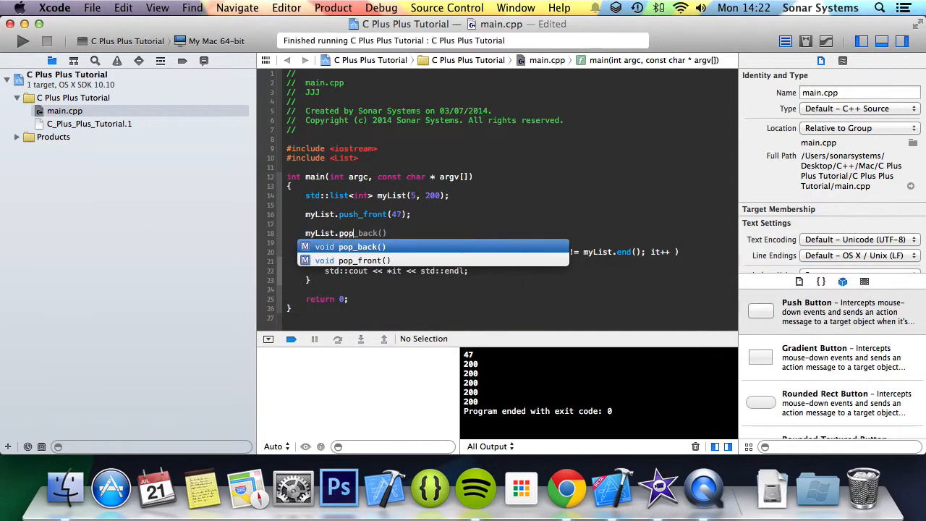
Complete the statement as myList.pop_back() and build to print 47 followed by four 200s
key("return")
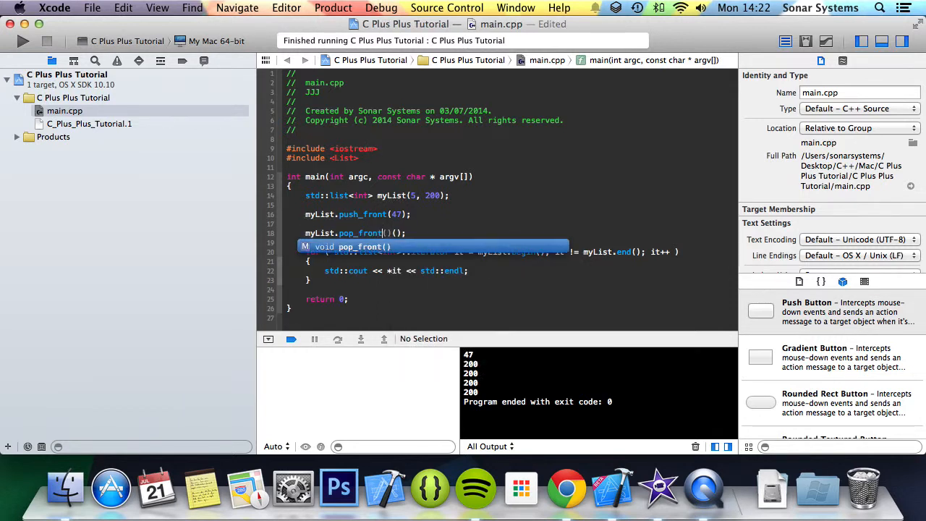
key("cmd+b")
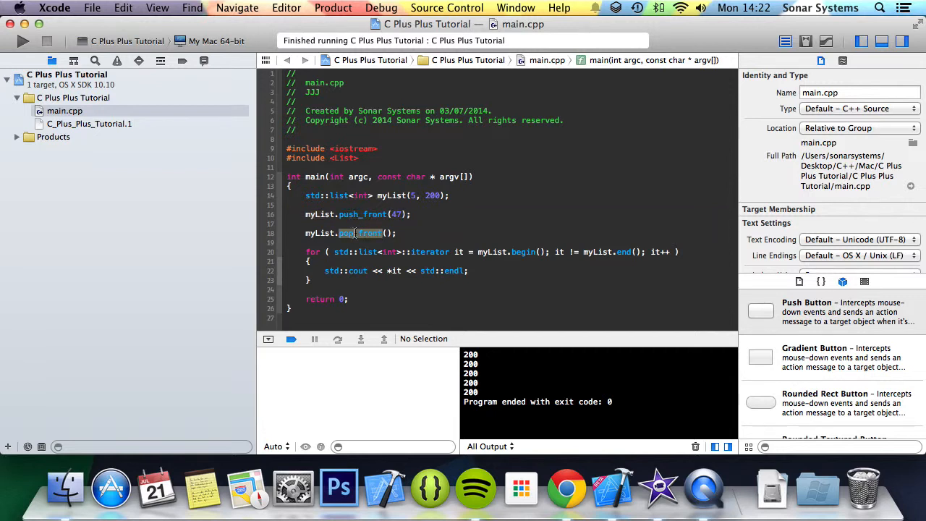
left_click(356, 232)
type("back")
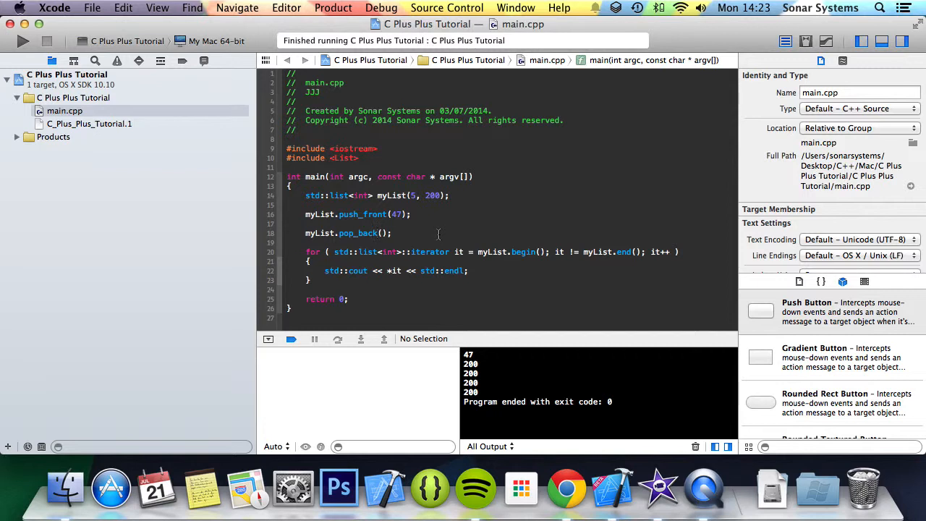
left_click(376, 233)
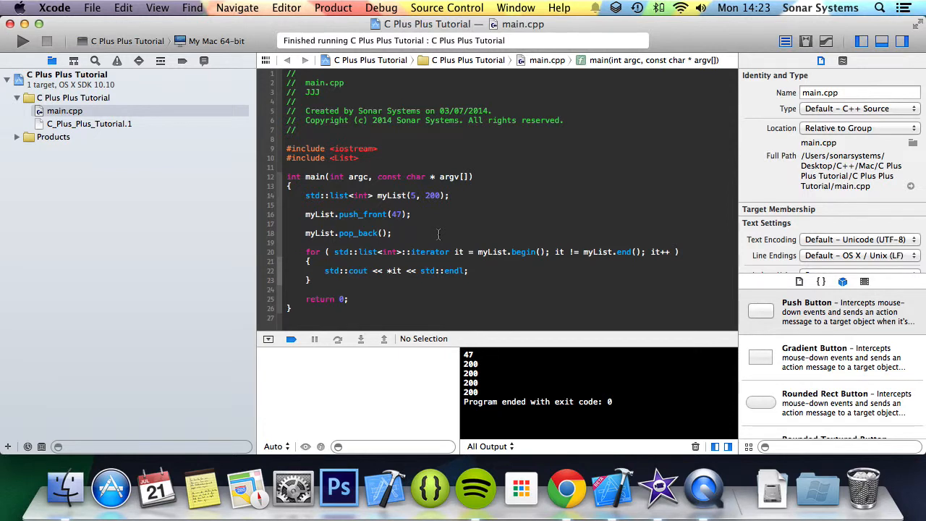
left_click(379, 233)
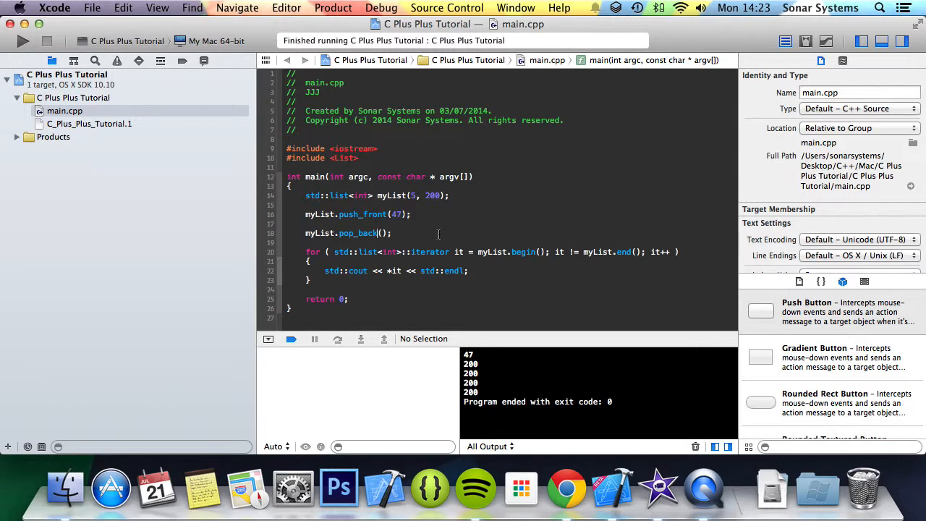
mouse_move(699, 406)
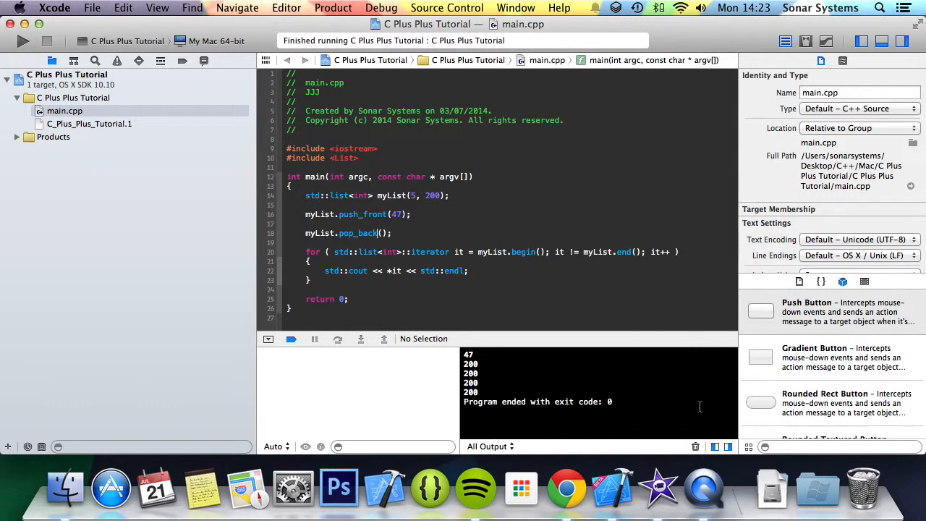